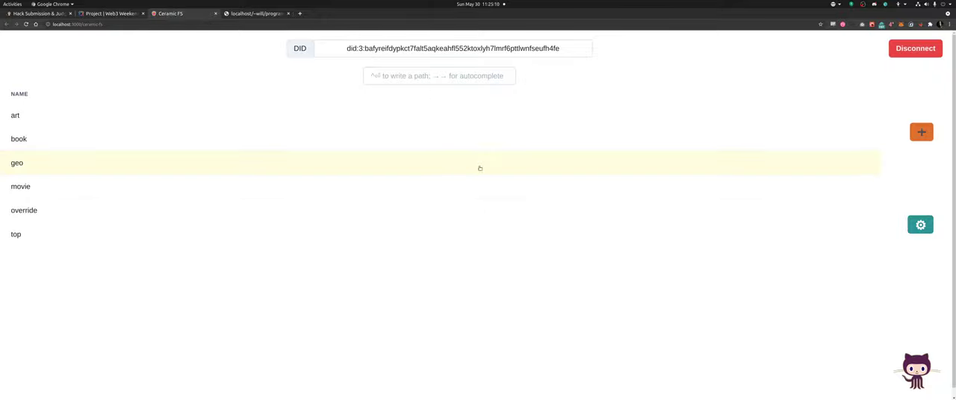
{"action": "mouse_move", "coordinate": [424, 115]}
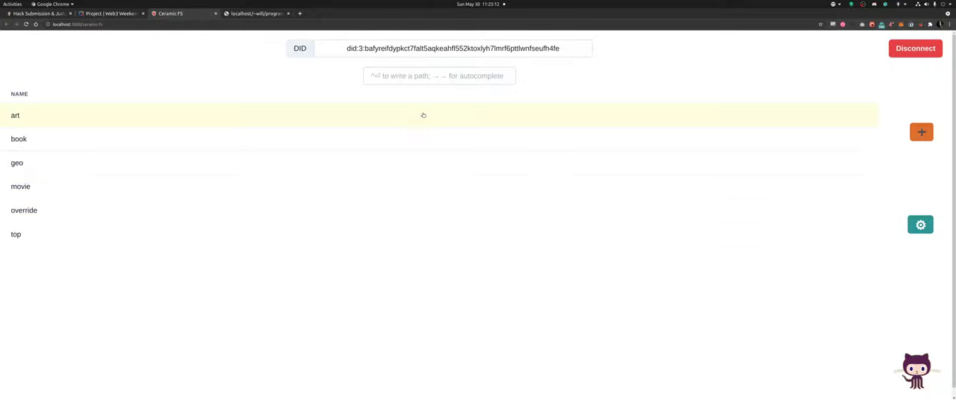
{"action": "mouse_move", "coordinate": [382, 139]}
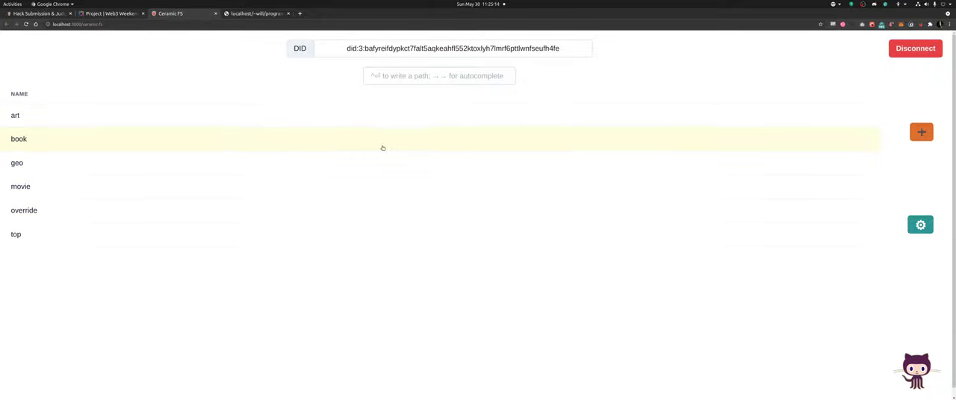
Open the book category to reach book/by and its five authors, e.g. Aldous Huxley
{"action": "left_click", "coordinate": [18, 139]}
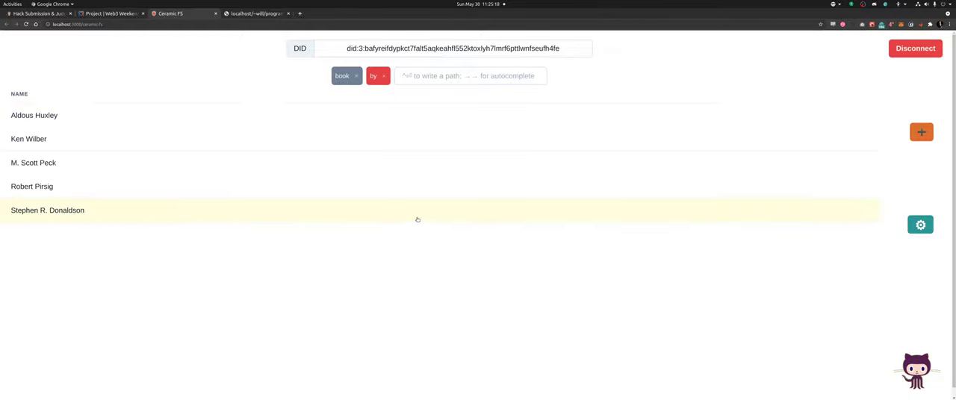
{"action": "mouse_move", "coordinate": [423, 139]}
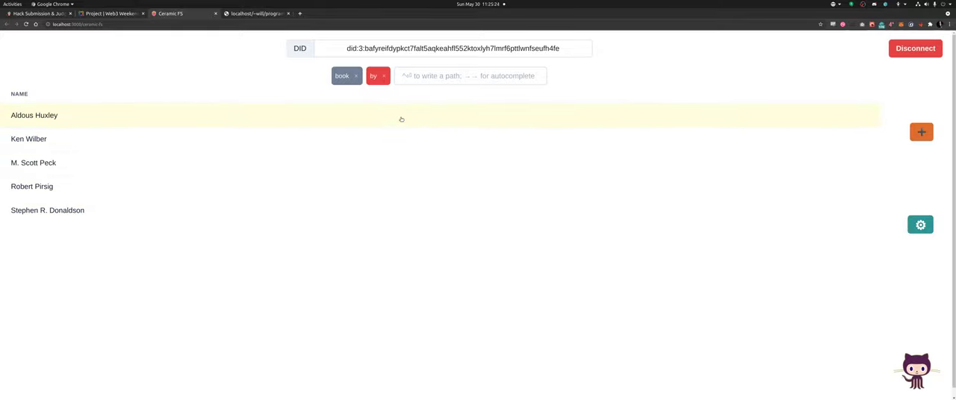
{"action": "left_click", "coordinate": [34, 115]}
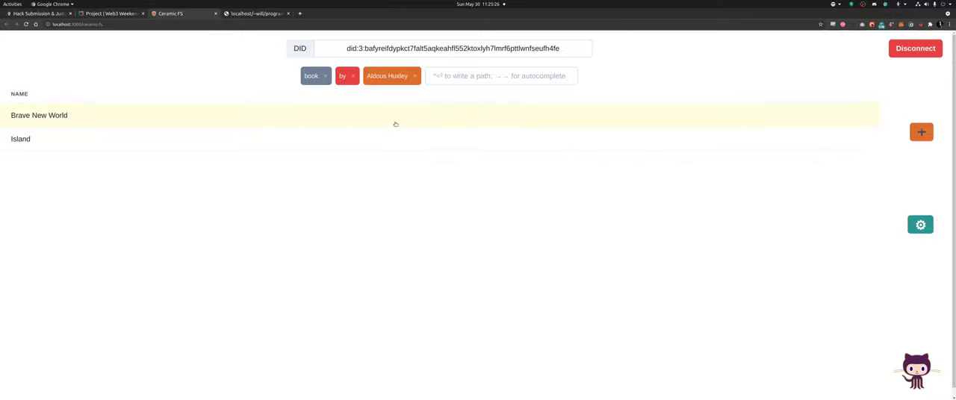
{"action": "left_click", "coordinate": [415, 76]}
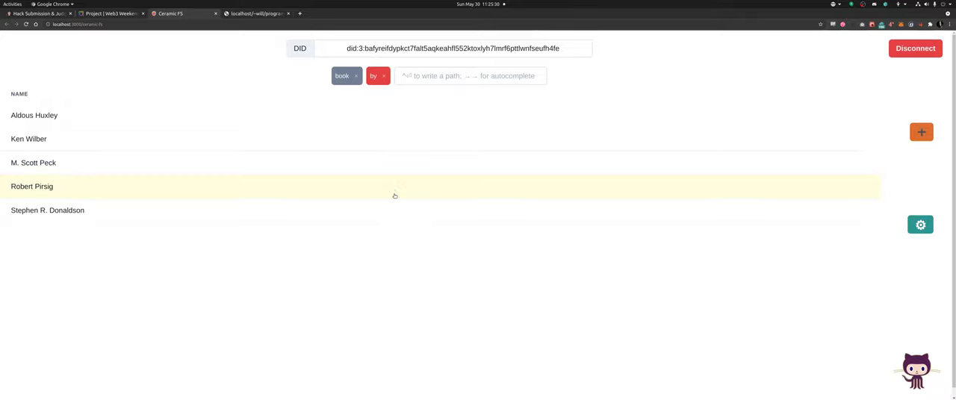
{"action": "left_click", "coordinate": [32, 186]}
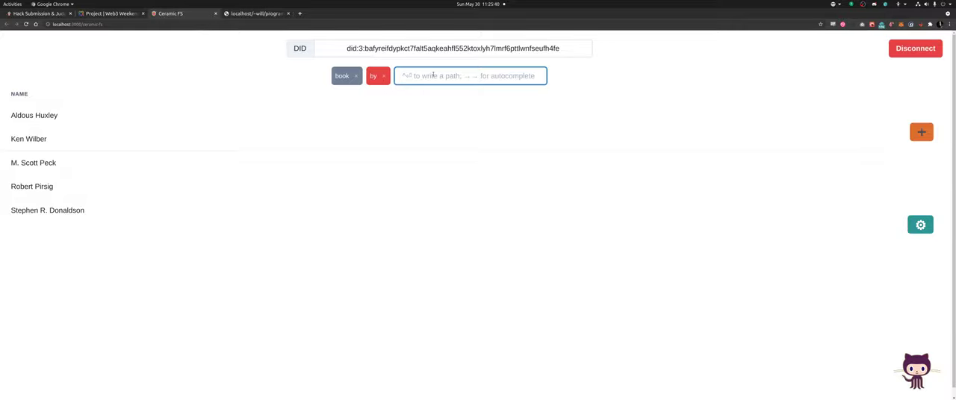
Enter 'Herm,' for a Herman Hesse segment, then begin the 'St' title segment
{"action": "type", "text": "Herm,"}
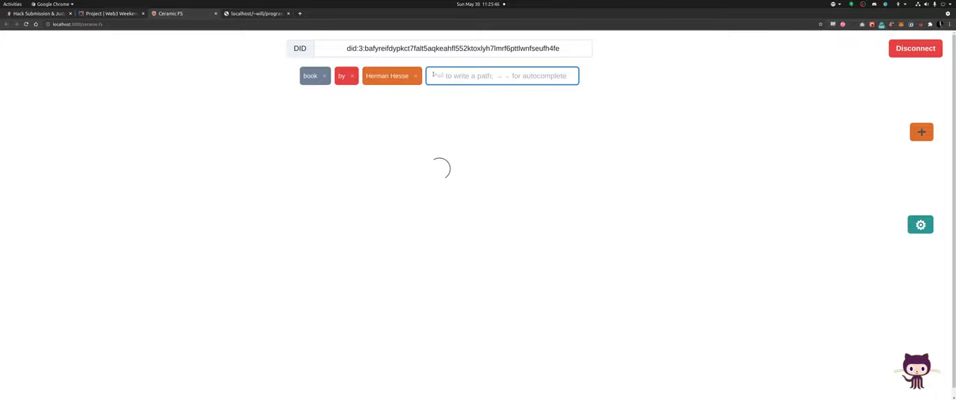
{"action": "type", "text": "St"}
{"action": "type", "text": "sid"}
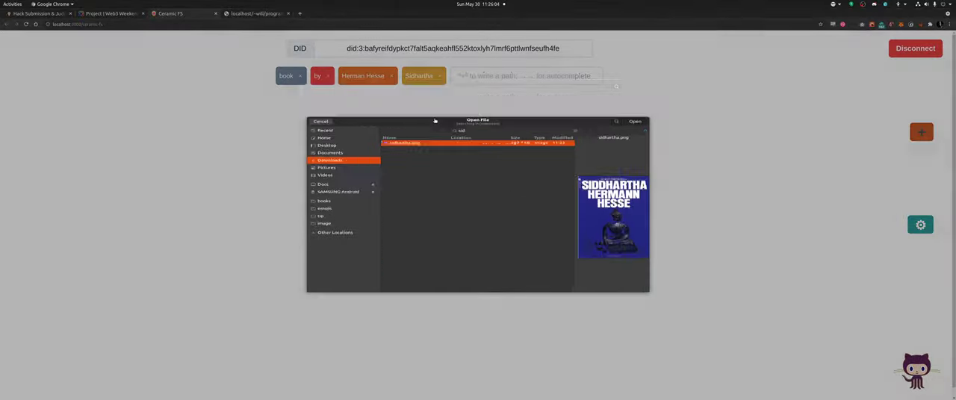
Upload siddhartha.png under Herman Hesse/Sidhartha and open the resulting png entry
{"action": "left_click", "coordinate": [320, 121]}
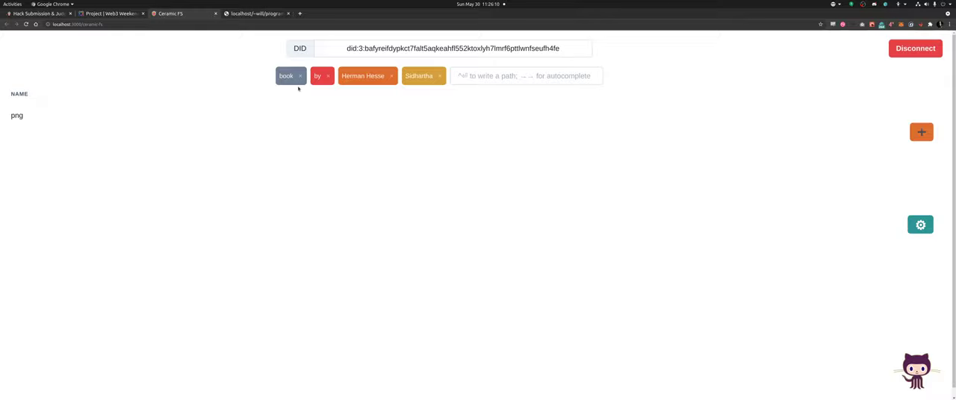
{"action": "left_click", "coordinate": [523, 75]}
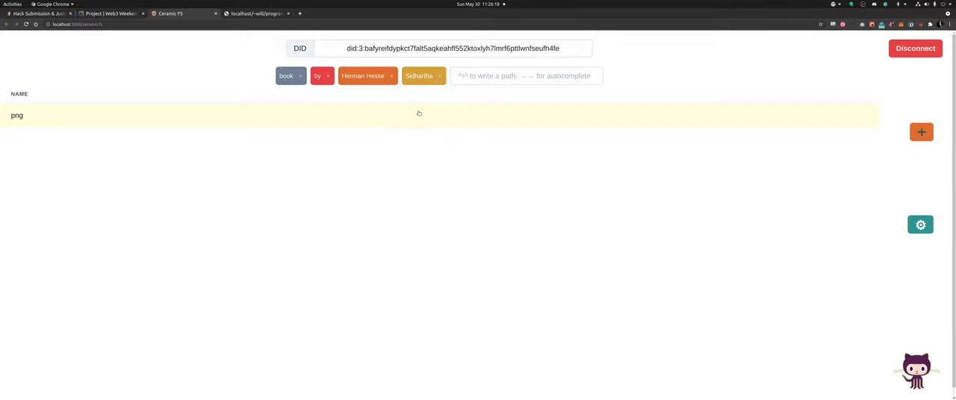
{"action": "left_click", "coordinate": [17, 116]}
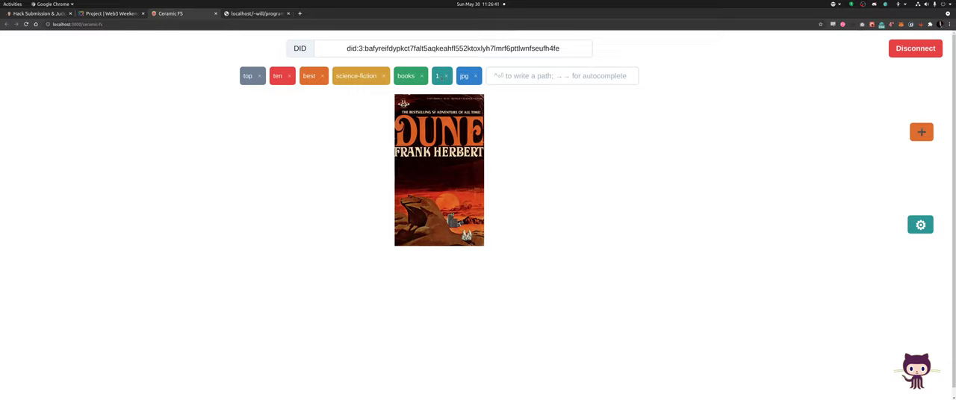
{"action": "mouse_move", "coordinate": [476, 164]}
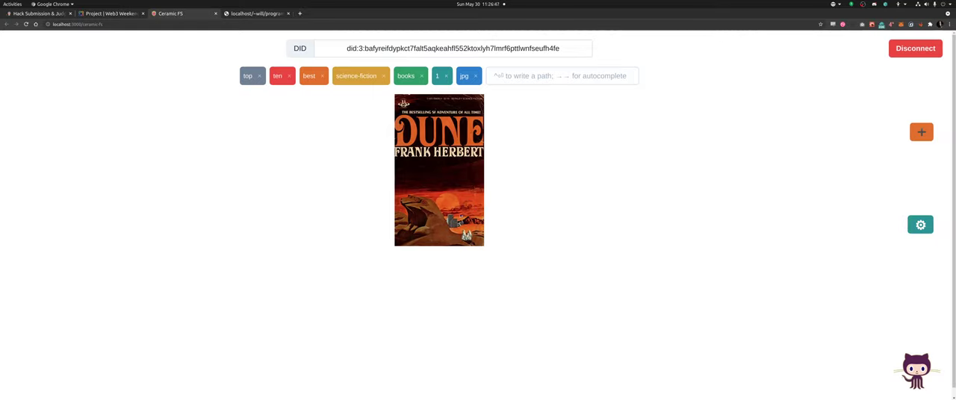
{"action": "mouse_move", "coordinate": [294, 120]}
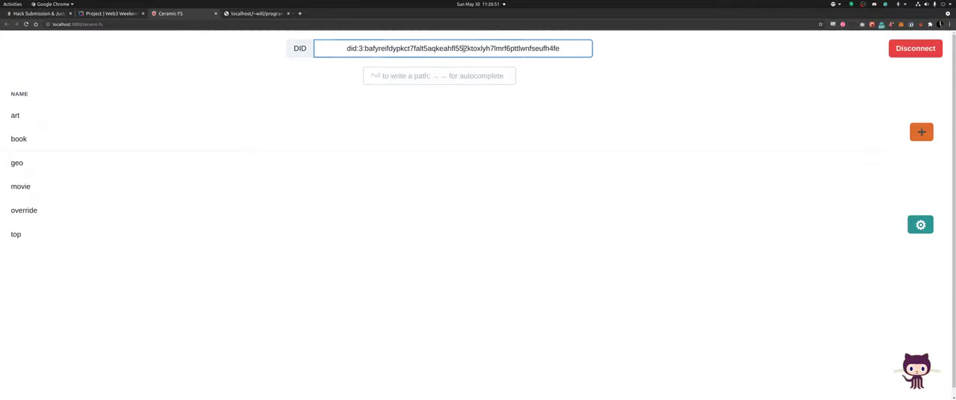
Enter the path movie/by/Martin Scorsese/The Godfather to list entries I, II and III
{"action": "left_click", "coordinate": [440, 76]}
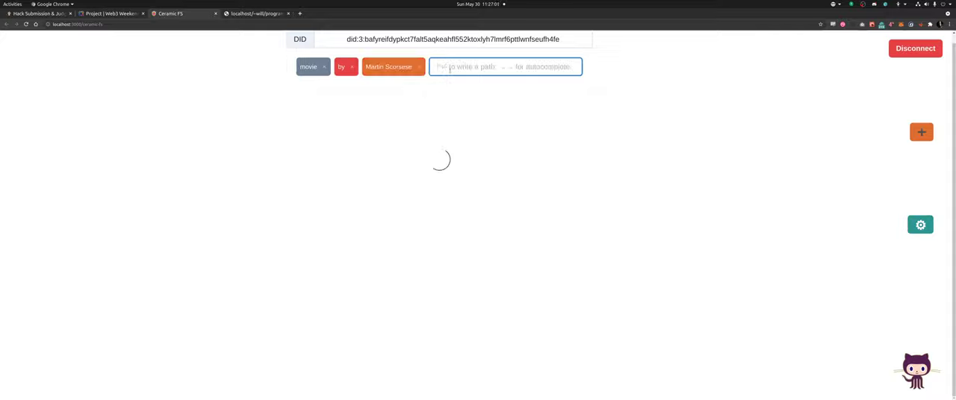
{"action": "type", "text": "The Godfather"}
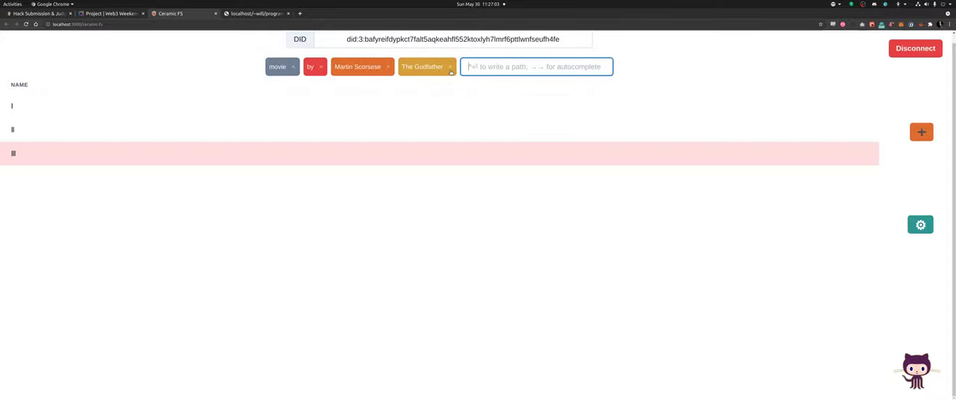